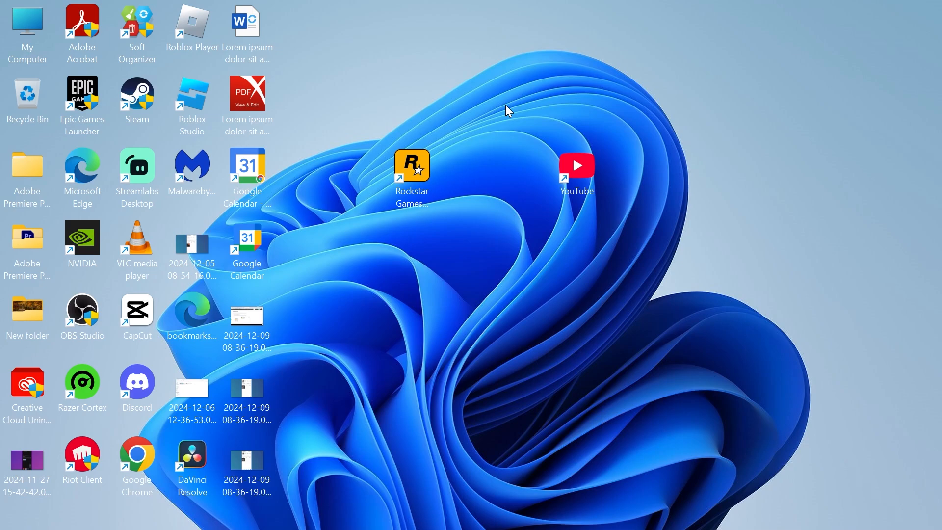
- Launch Windows Settings from the Start search by searching 'settin'
click(324, 512)
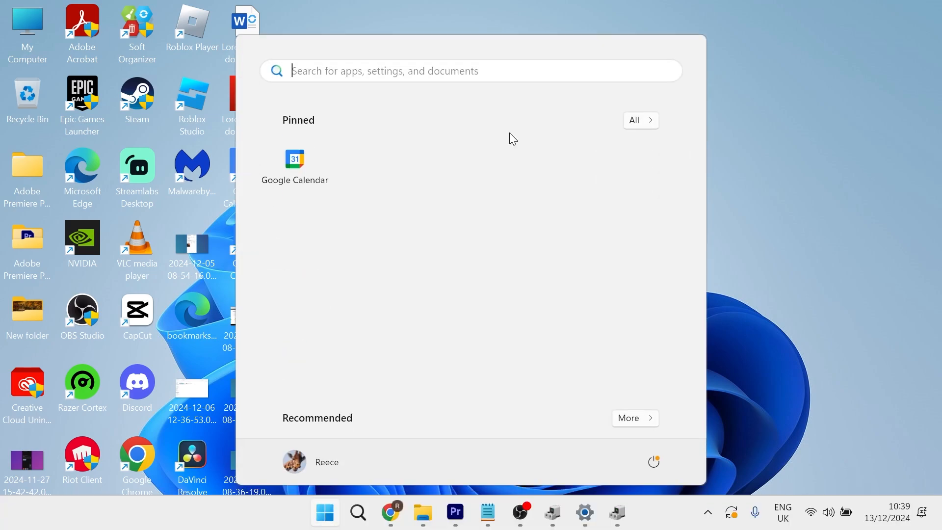
text(settin)
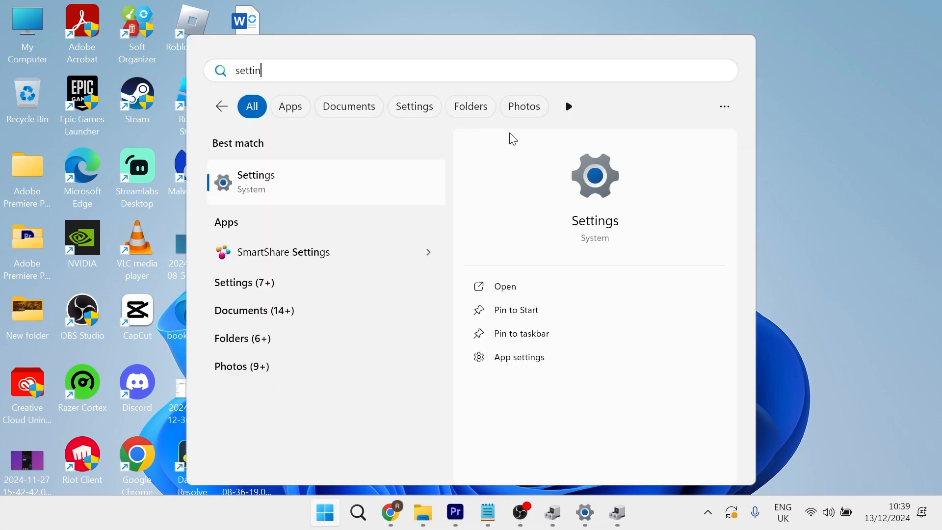
click(255, 180)
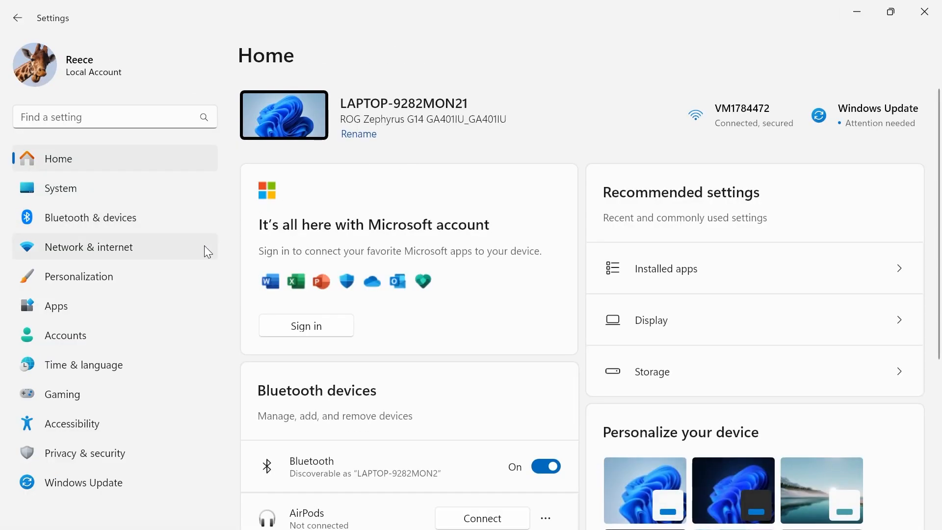
- Filter the Installed apps list by '365' to show Microsoft 365 Apps for business
click(55, 306)
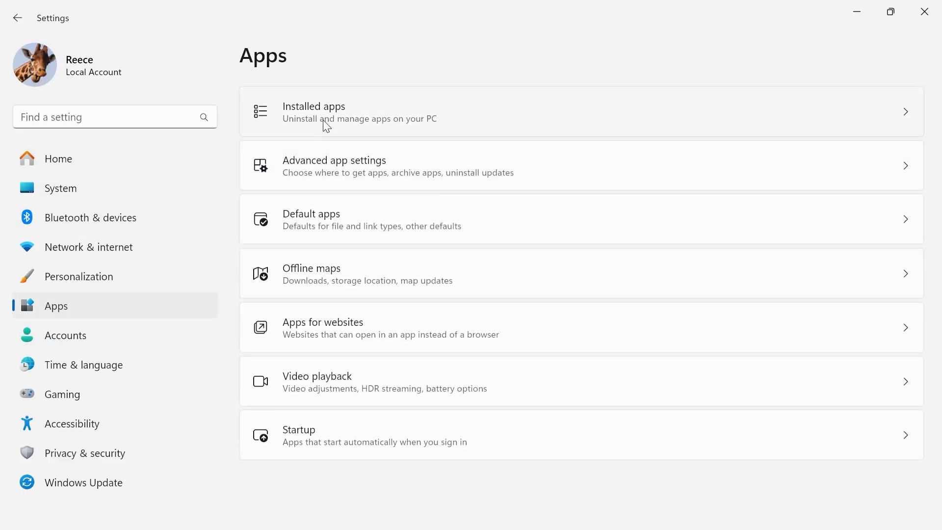
click(313, 112)
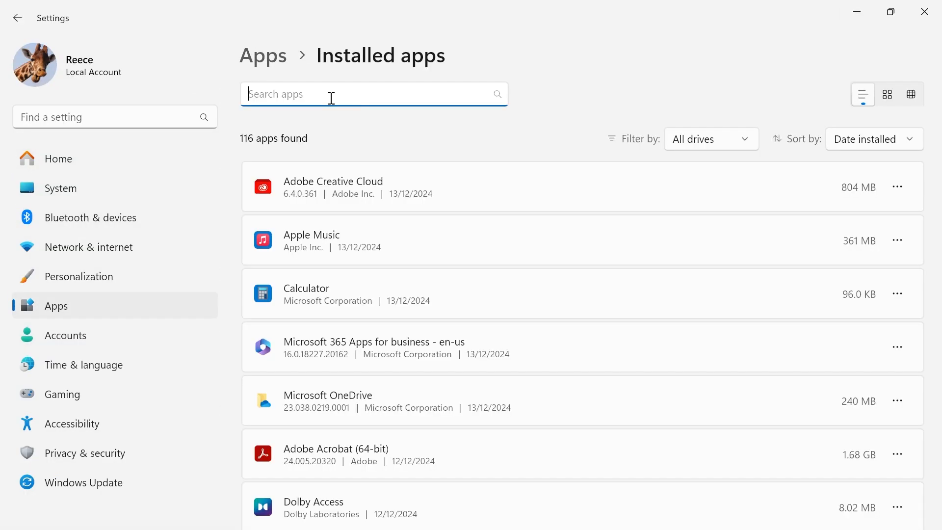
text(365)
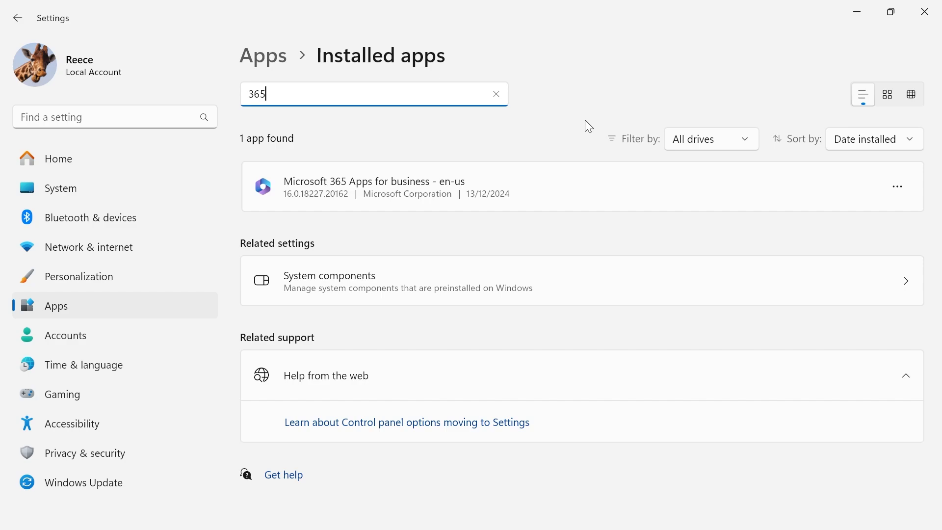
- Modify Microsoft 365 Apps for business to bring up its repair dialog
click(895, 187)
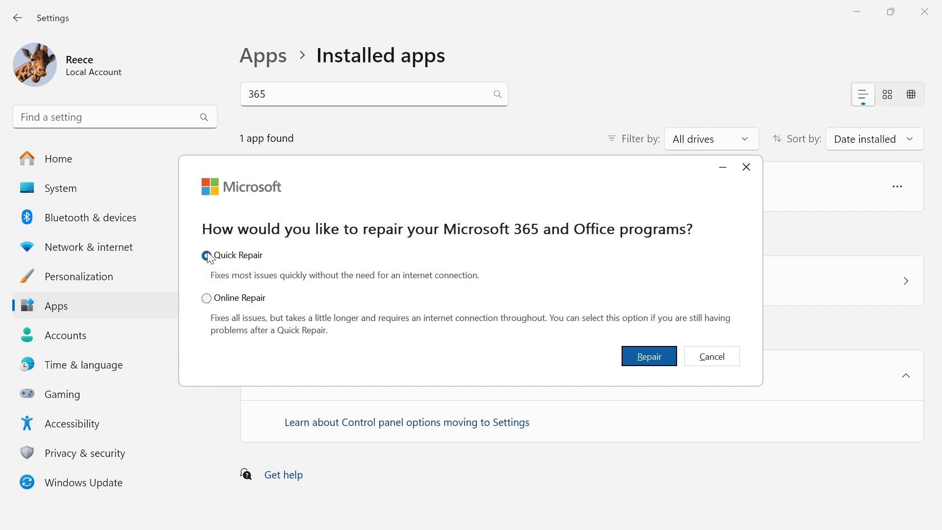
- Start a Quick Repair of the Microsoft 365 and Office programs
click(205, 255)
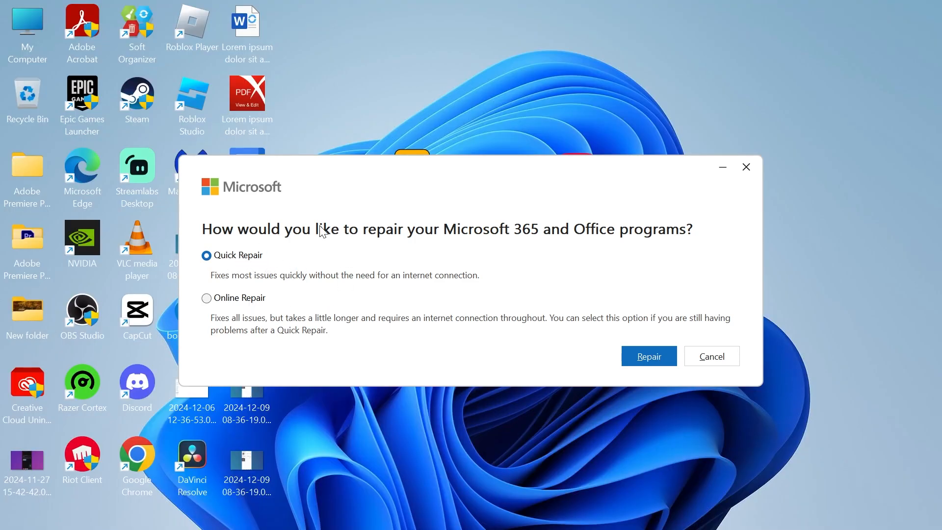
mouse_move(429, 285)
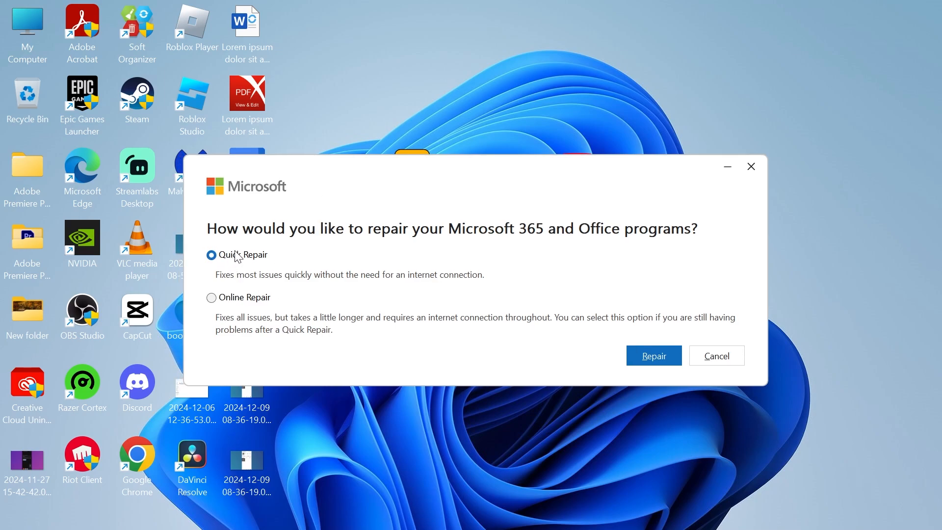
click(211, 297)
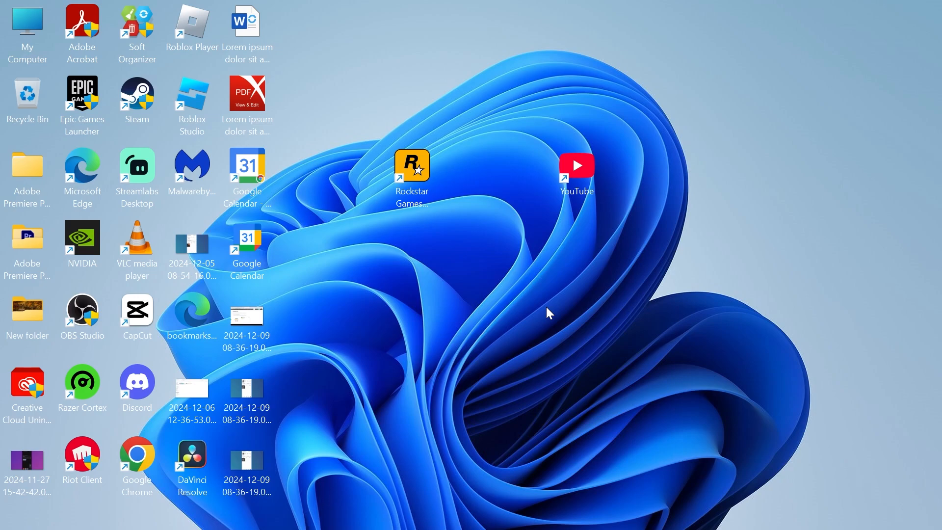
- Launch Command Prompt as administrator from the Start search for 'cmd'
text(cmd)
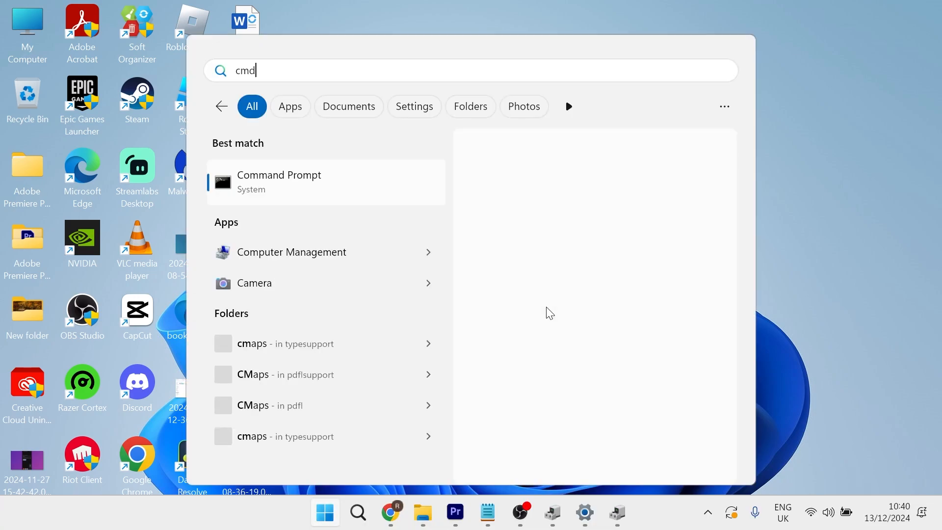
right_click(278, 182)
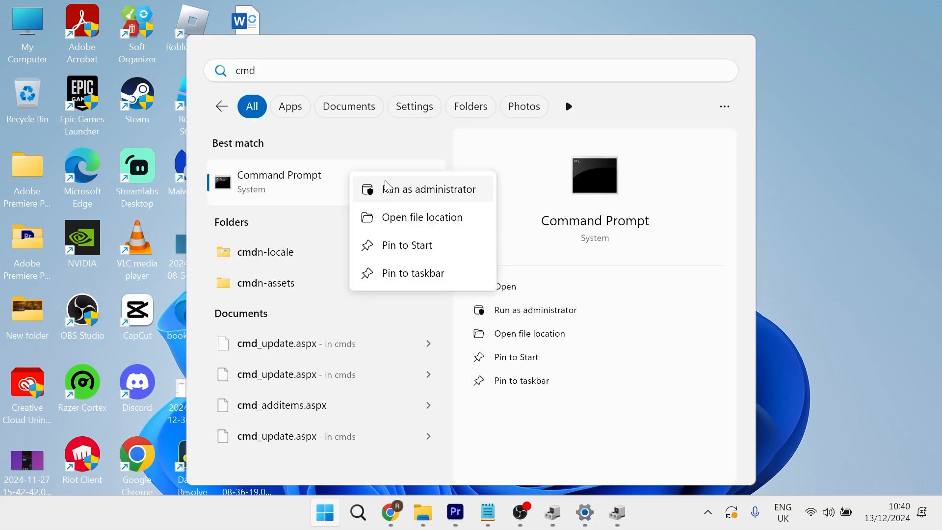
click(429, 188)
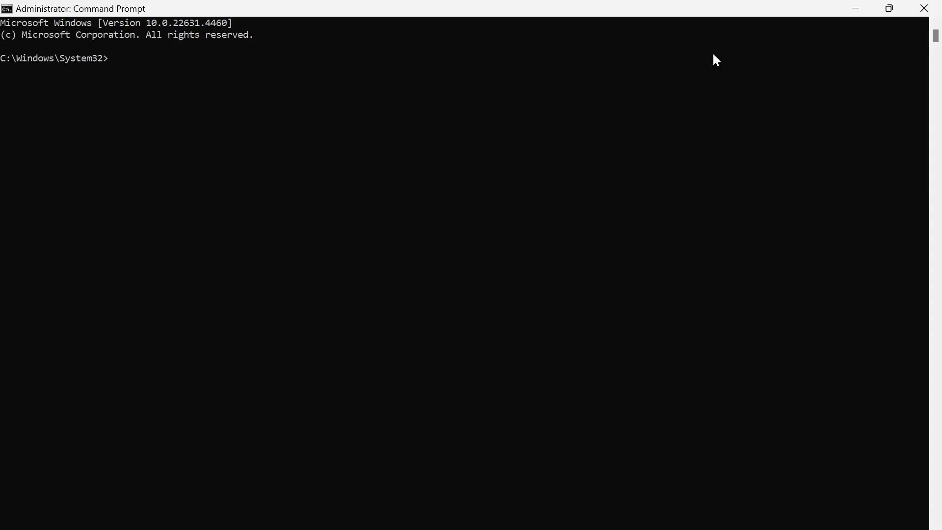
- Run 'sfc /scannow' in the administrator Command Prompt
text(sfc)
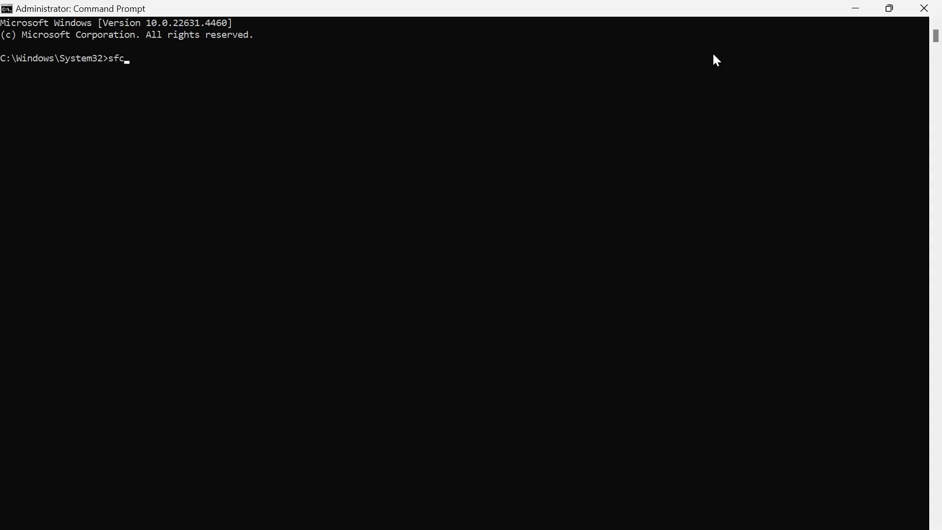
text(/scannow)
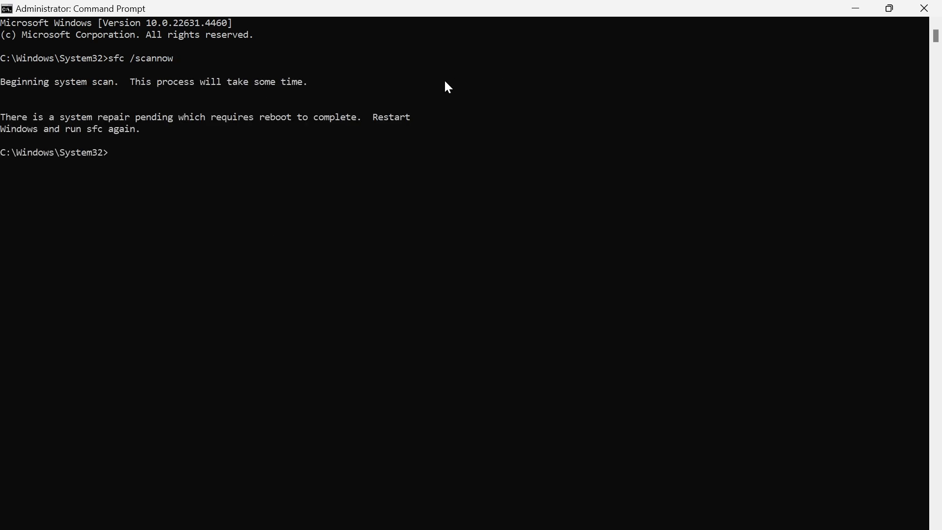
mouse_move(396, 79)
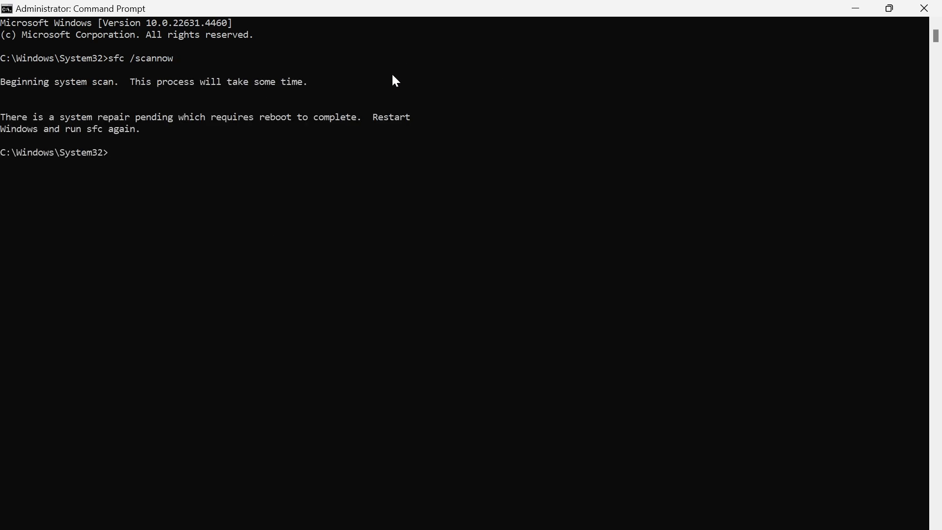
mouse_move(561, 86)
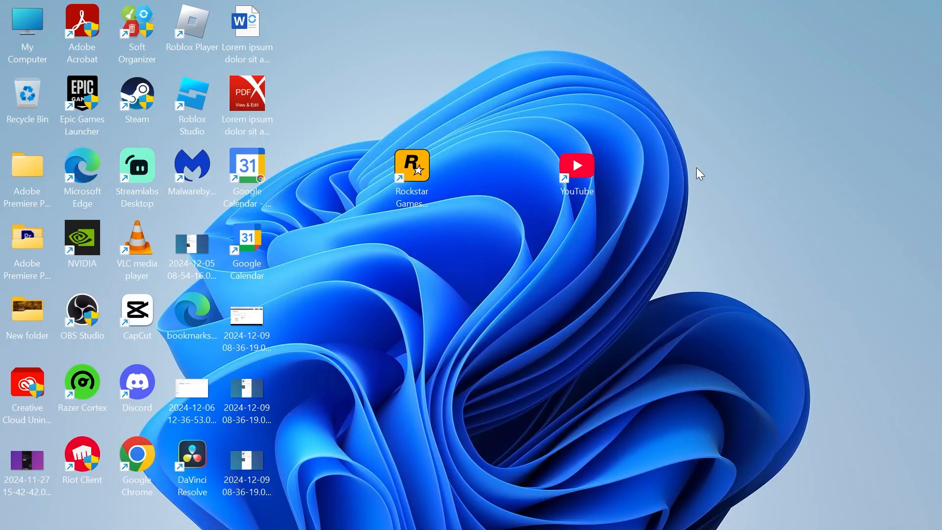
mouse_move(693, 177)
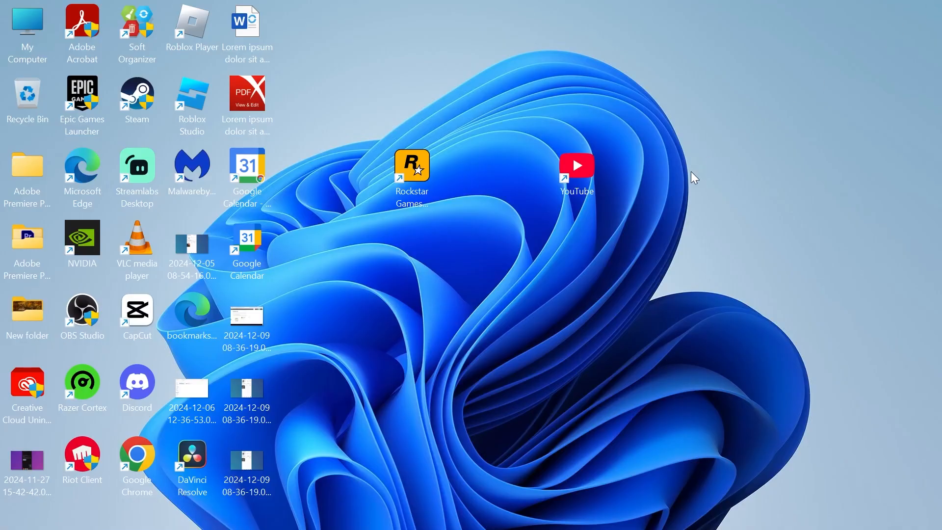
mouse_move(619, 362)
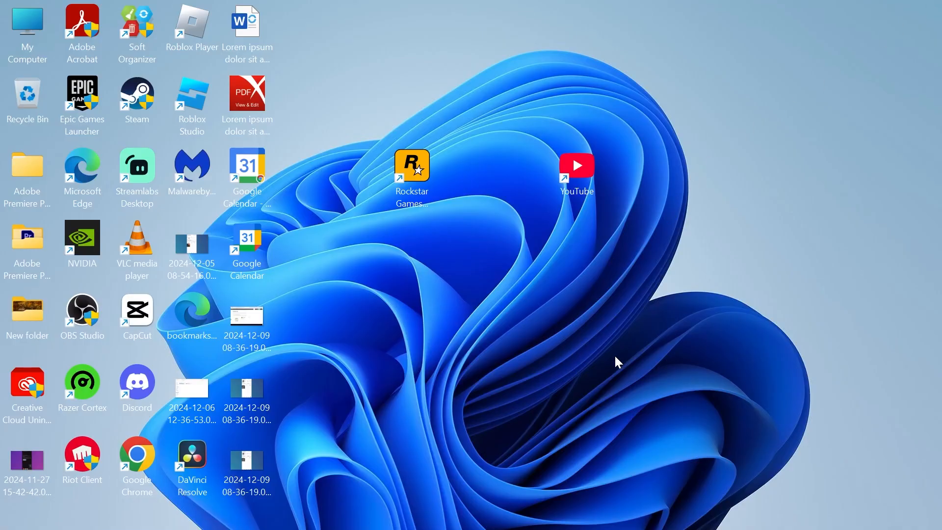